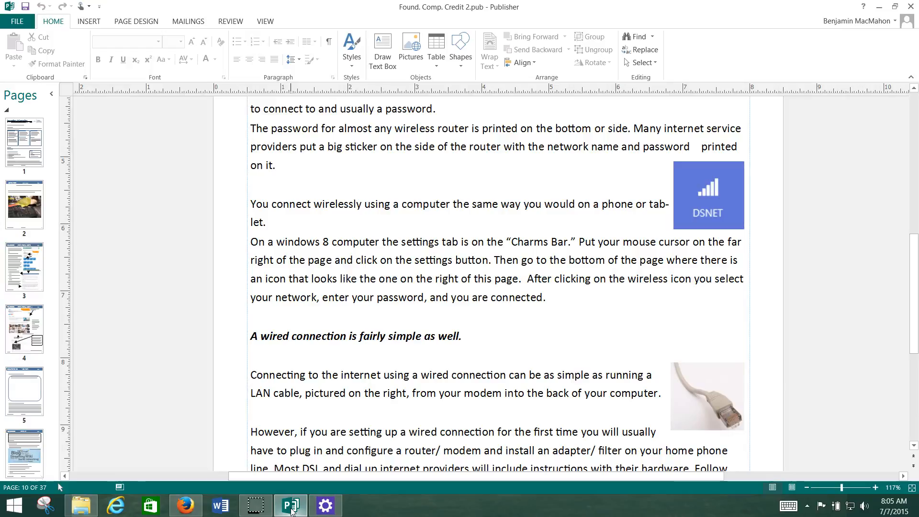
Scroll up and down through the Publisher reading's wireless connection instructions
{"action": "scroll", "scroll_direction": "up", "scroll_amount": 3}
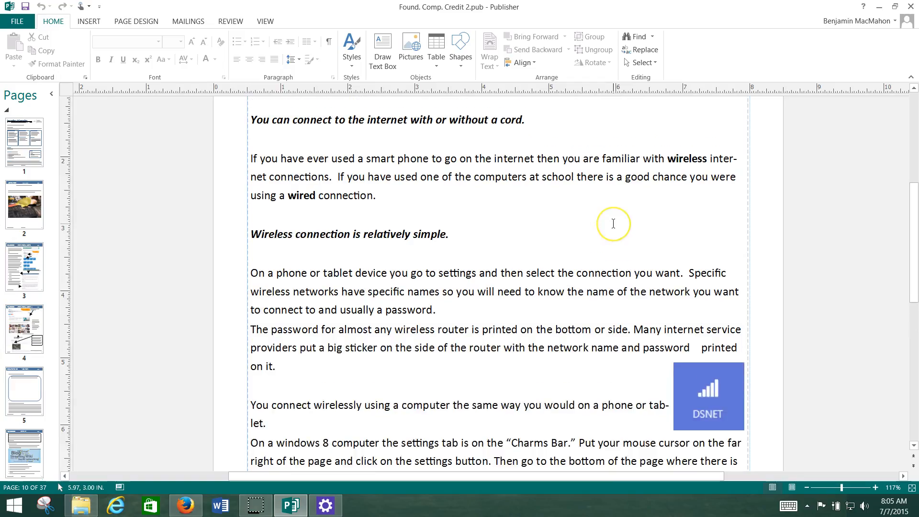
{"action": "scroll", "scroll_direction": "up", "scroll_amount": 3}
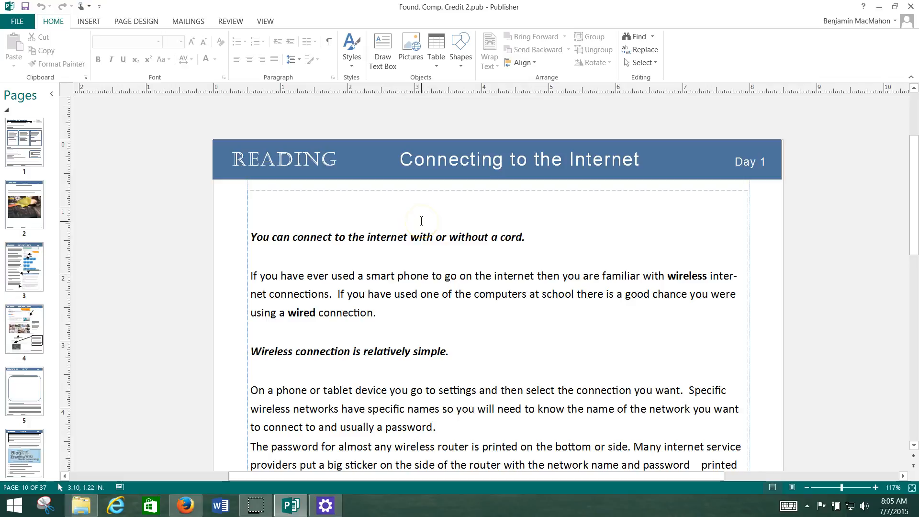
{"action": "scroll", "scroll_direction": "down", "scroll_amount": 3}
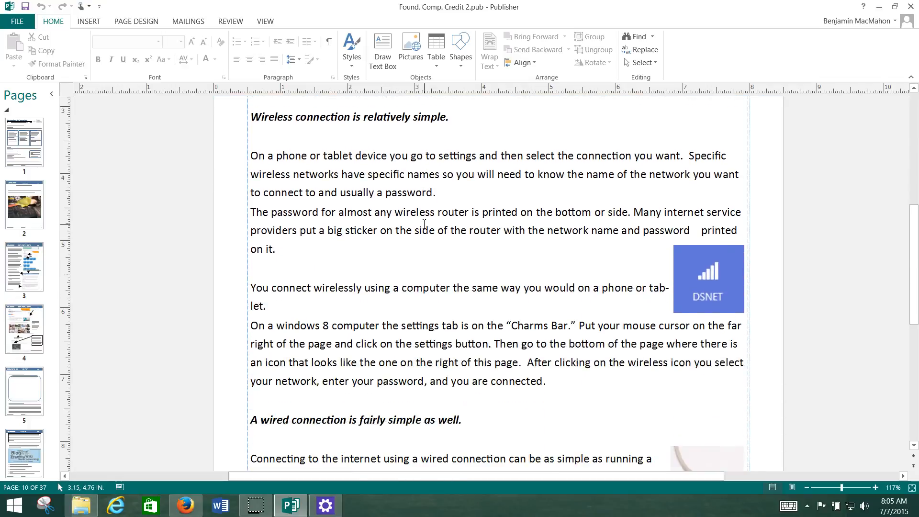
{"action": "scroll", "scroll_direction": "down", "scroll_amount": 3}
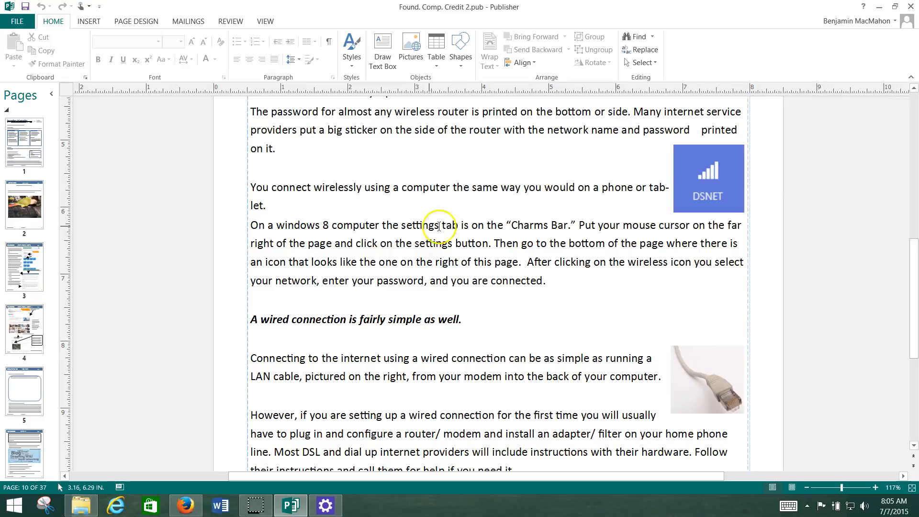
{"action": "scroll", "scroll_direction": "down", "scroll_amount": 3}
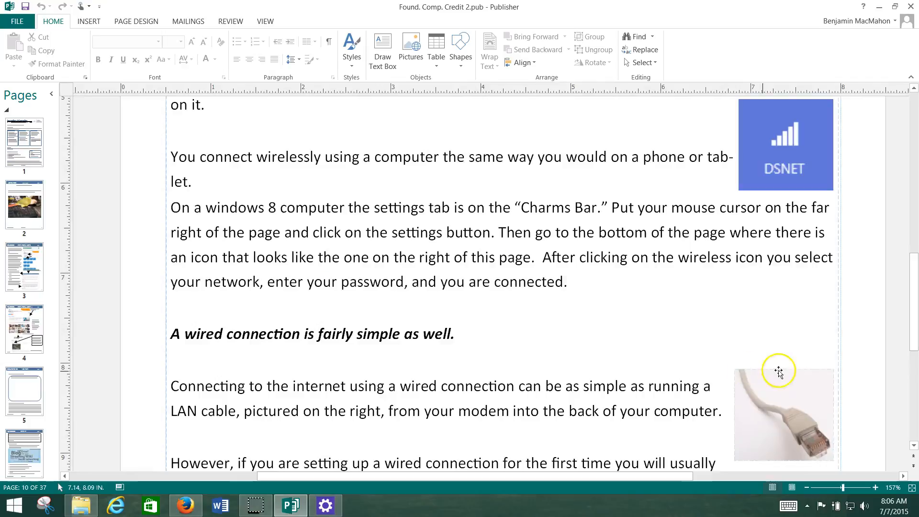
{"action": "scroll", "scroll_direction": "down", "scroll_amount": 3}
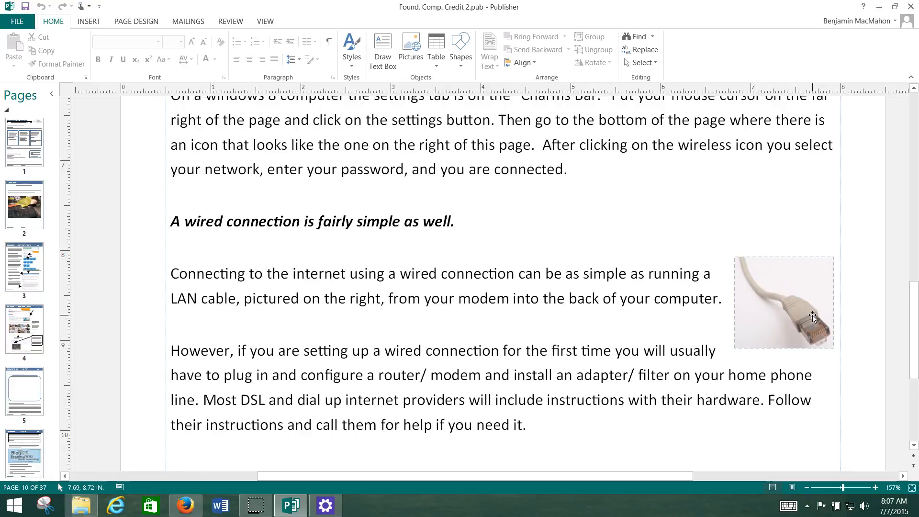
{"action": "scroll", "scroll_direction": "up", "scroll_amount": 3}
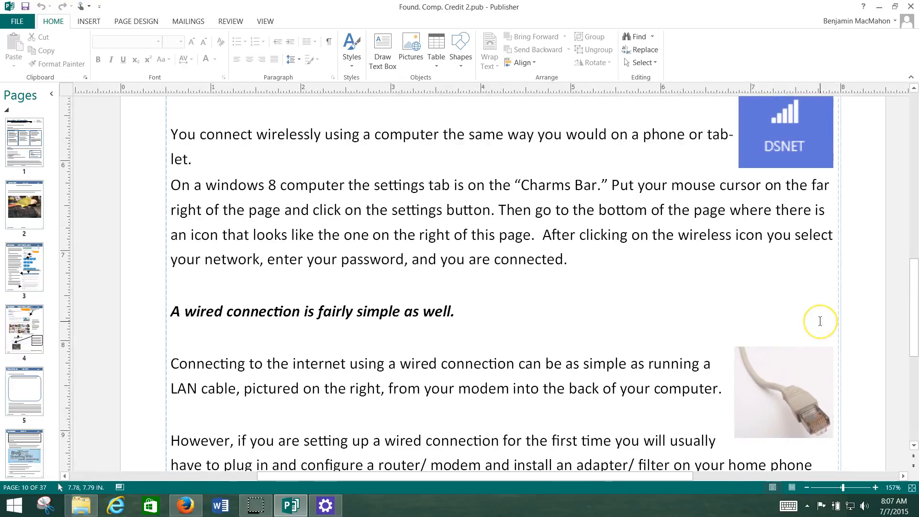
{"action": "mouse_move", "coordinate": [817, 329]}
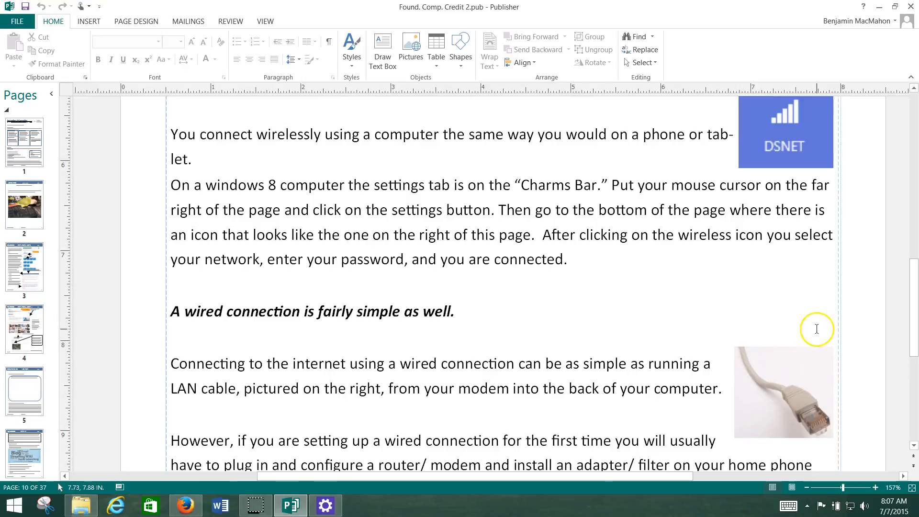
{"action": "mouse_move", "coordinate": [816, 329]}
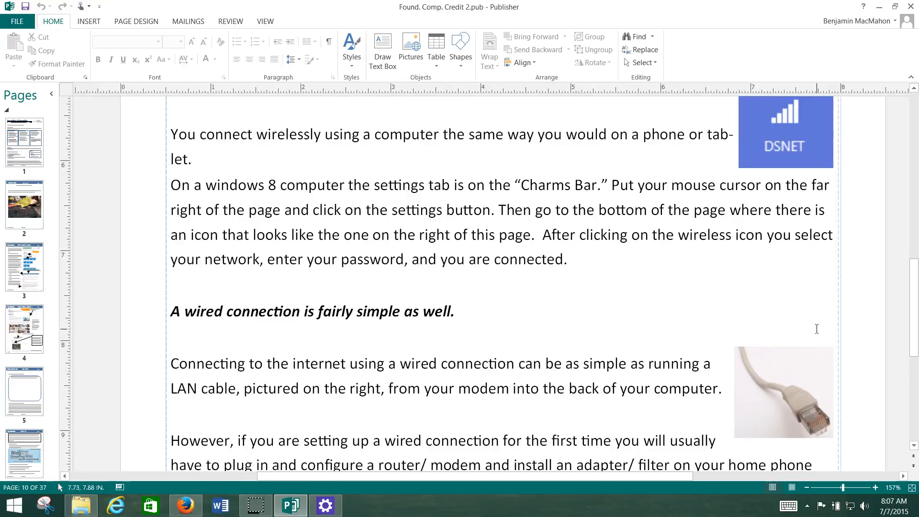
{"action": "mouse_move", "coordinate": [858, 408]}
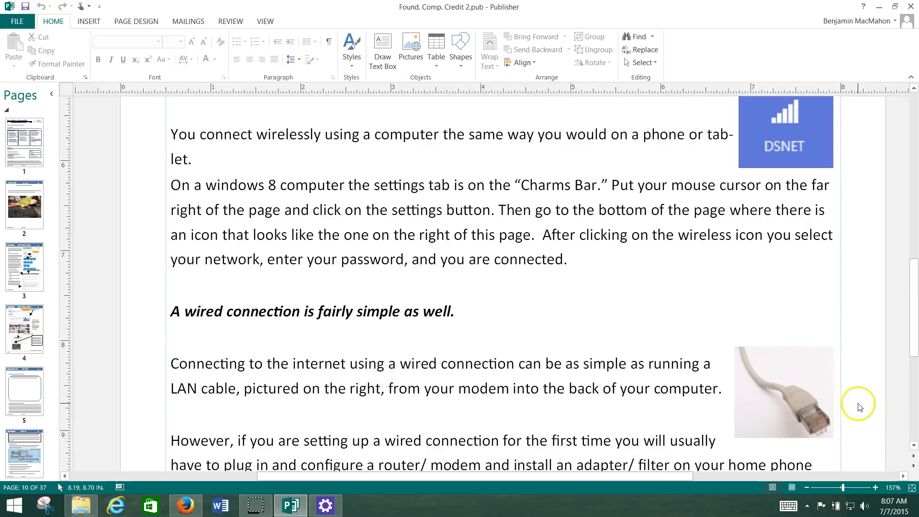
{"action": "scroll", "scroll_direction": "up", "scroll_amount": 3}
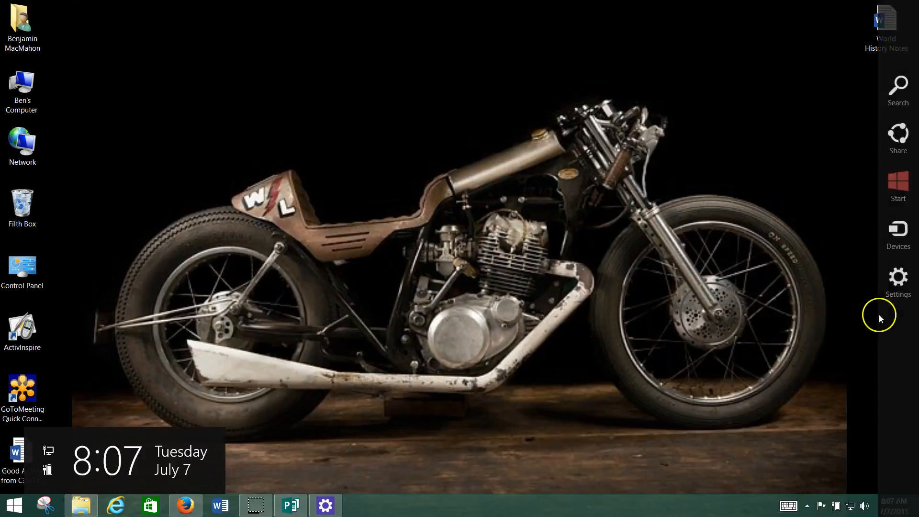
Open Settings from the Charms Bar and show the Networks list with DSNET, DG1670A12 and wysit
{"action": "left_click", "coordinate": [898, 280]}
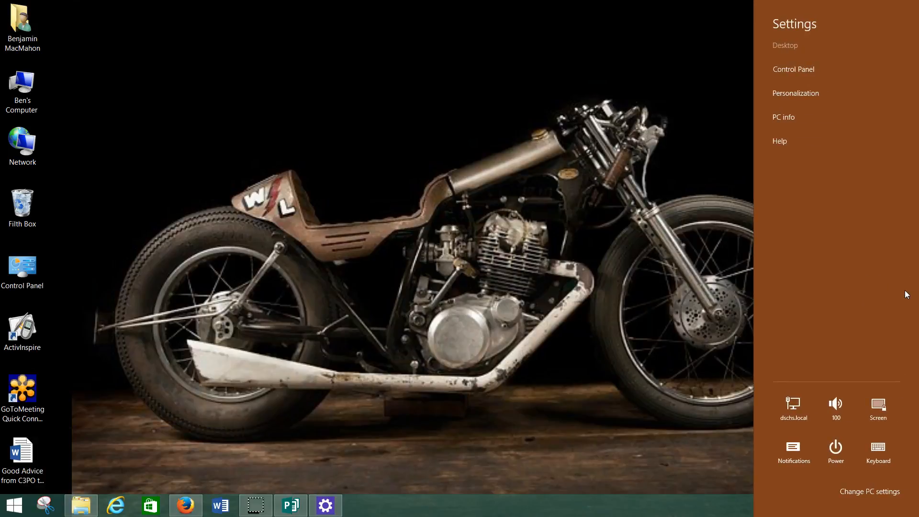
{"action": "mouse_move", "coordinate": [794, 410]}
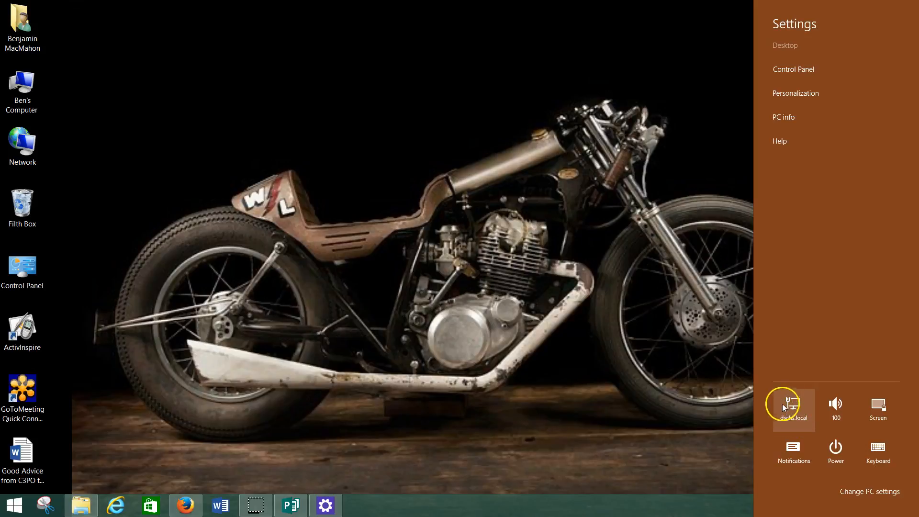
{"action": "left_click", "coordinate": [793, 406]}
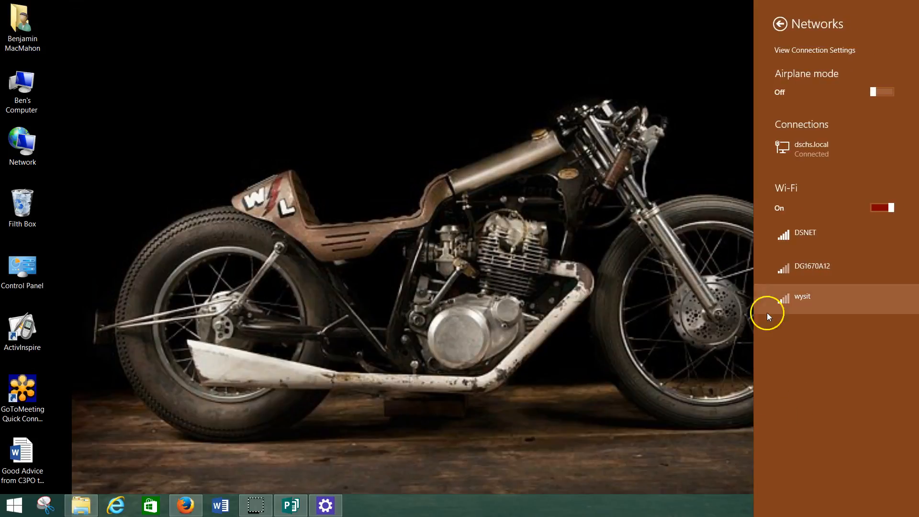
{"action": "mouse_move", "coordinate": [776, 146]}
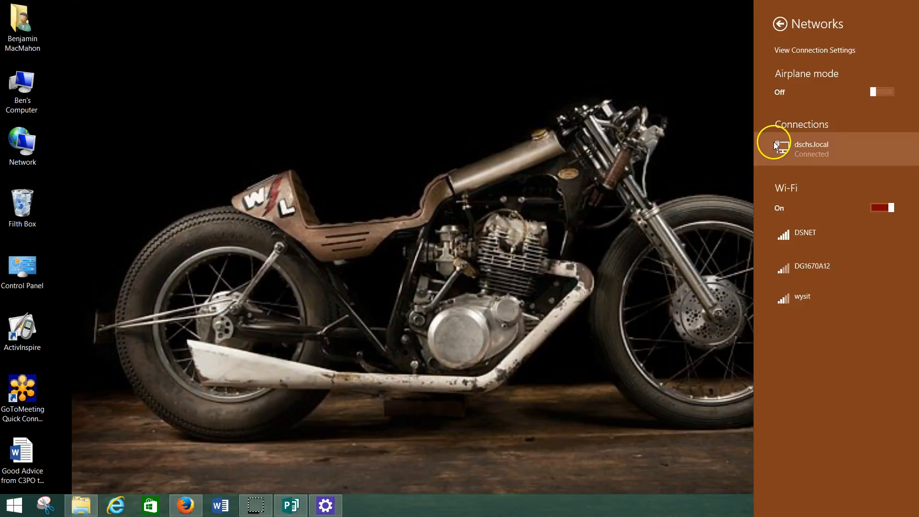
{"action": "mouse_move", "coordinate": [777, 153]}
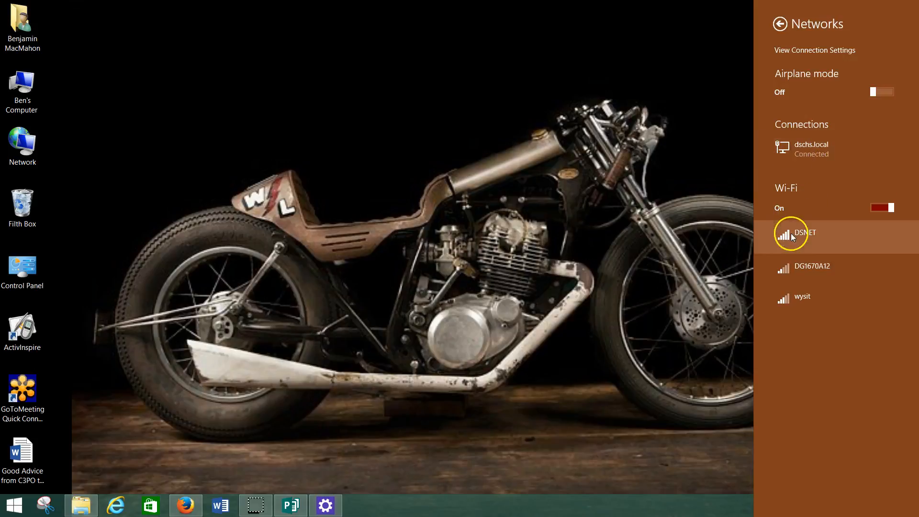
{"action": "mouse_move", "coordinate": [776, 322]}
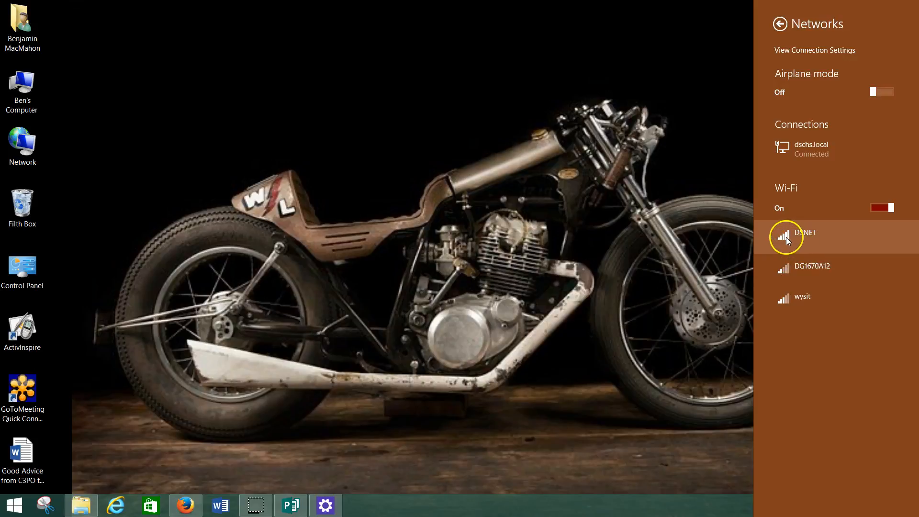
Connect to DSNET, then forget the DSNET network from its right-click menu
{"action": "left_click", "coordinate": [806, 233]}
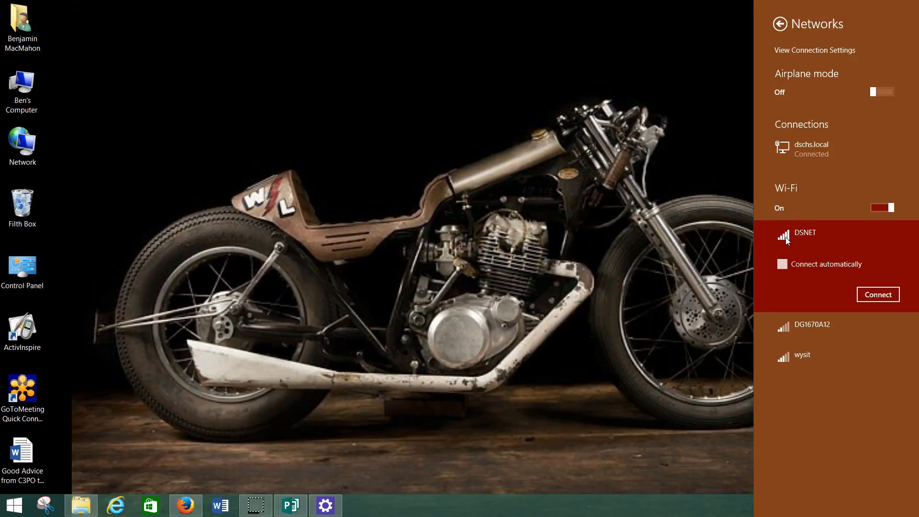
{"action": "left_click", "coordinate": [878, 294]}
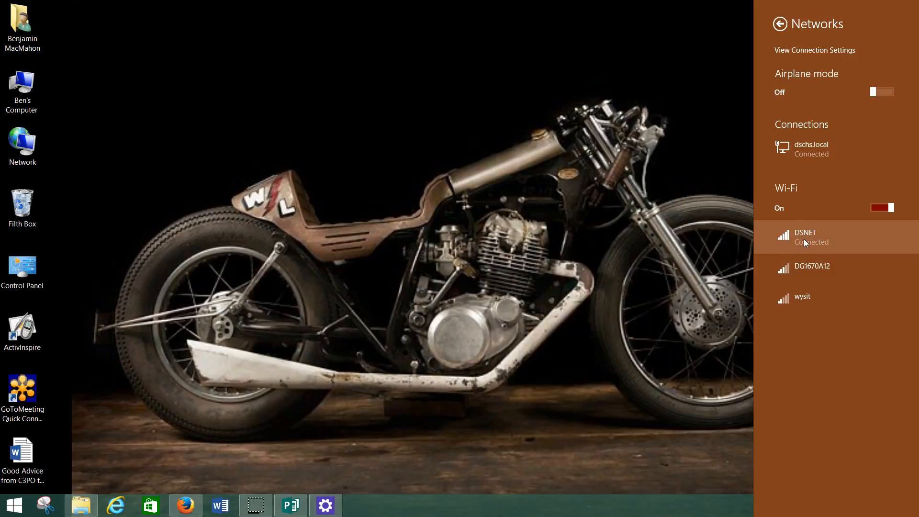
{"action": "right_click", "coordinate": [820, 238]}
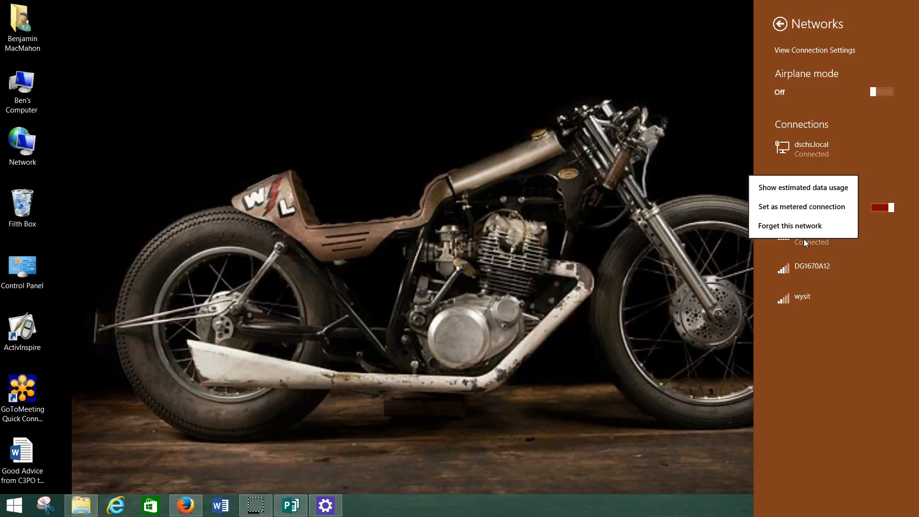
{"action": "mouse_move", "coordinate": [790, 226]}
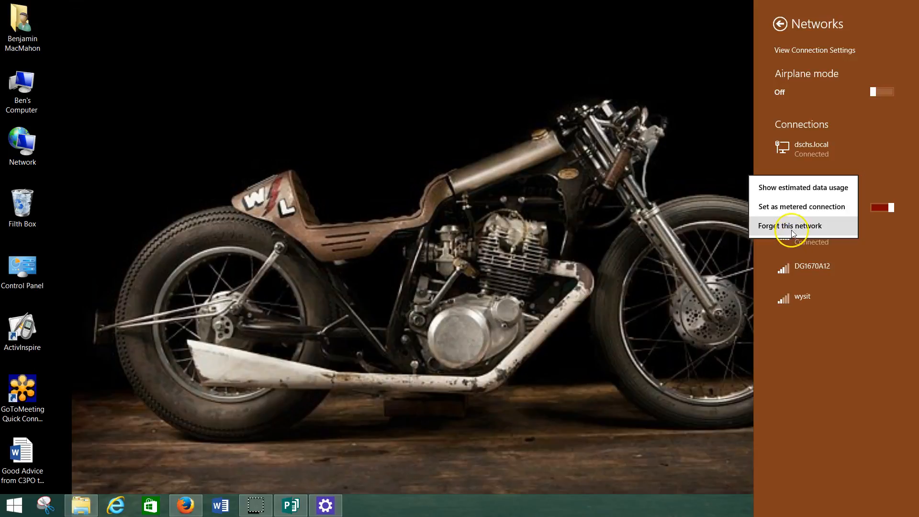
{"action": "left_click", "coordinate": [789, 225]}
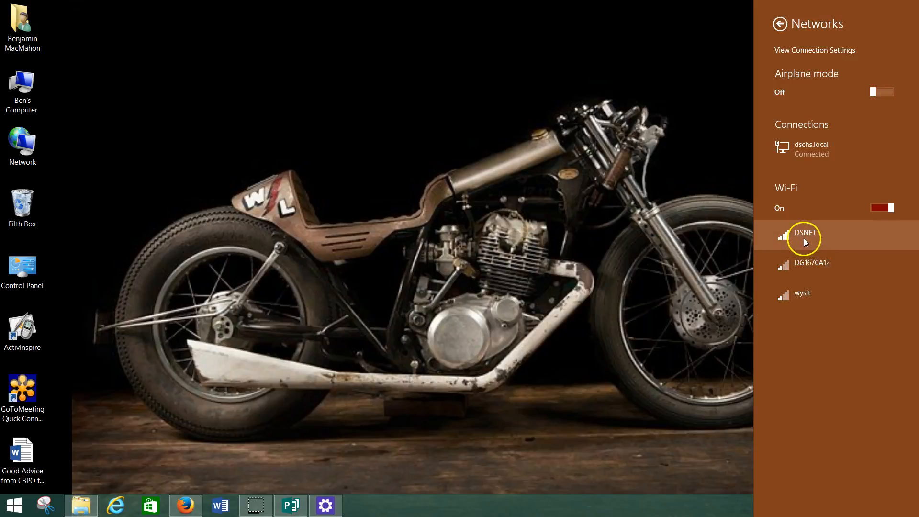
Select DSNET, choose Connect, and type the network security key into the key box
{"action": "left_click", "coordinate": [804, 233]}
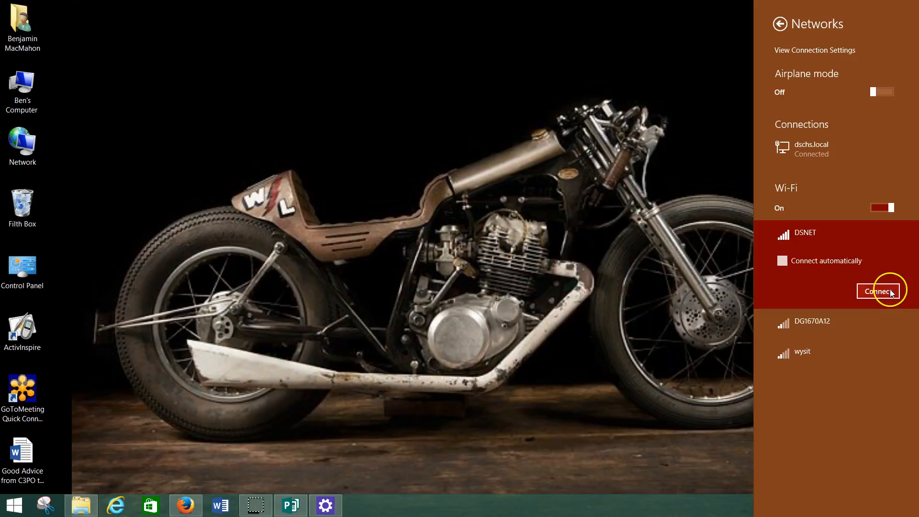
{"action": "left_click", "coordinate": [890, 292]}
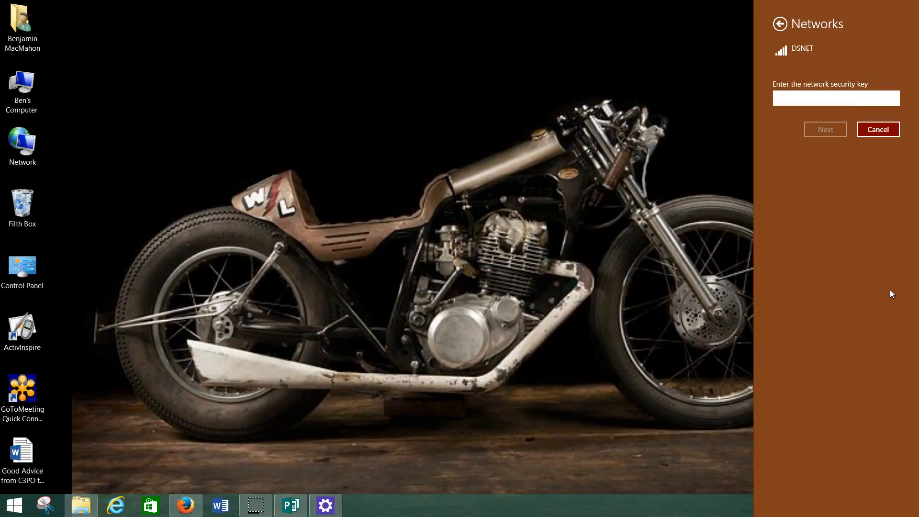
{"action": "left_click", "coordinate": [836, 98]}
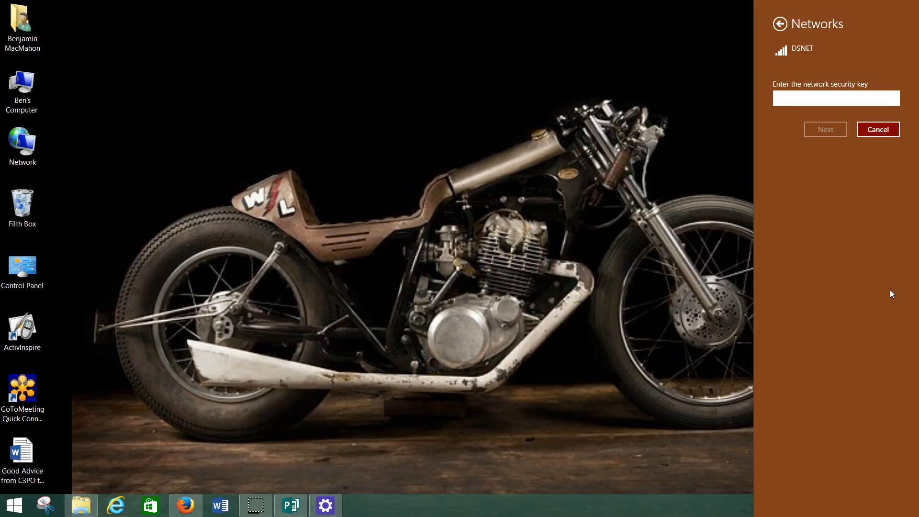
{"action": "left_click", "coordinate": [835, 98]}
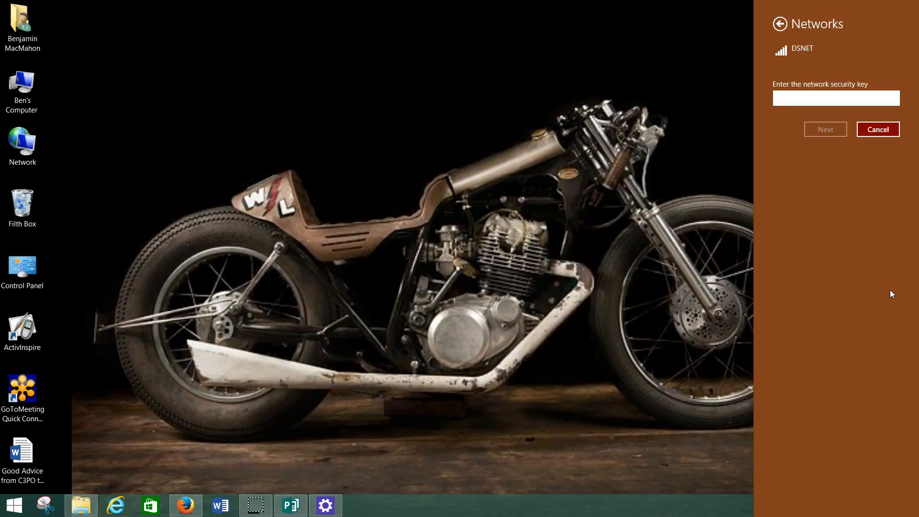
{"action": "type", "text": "•"}
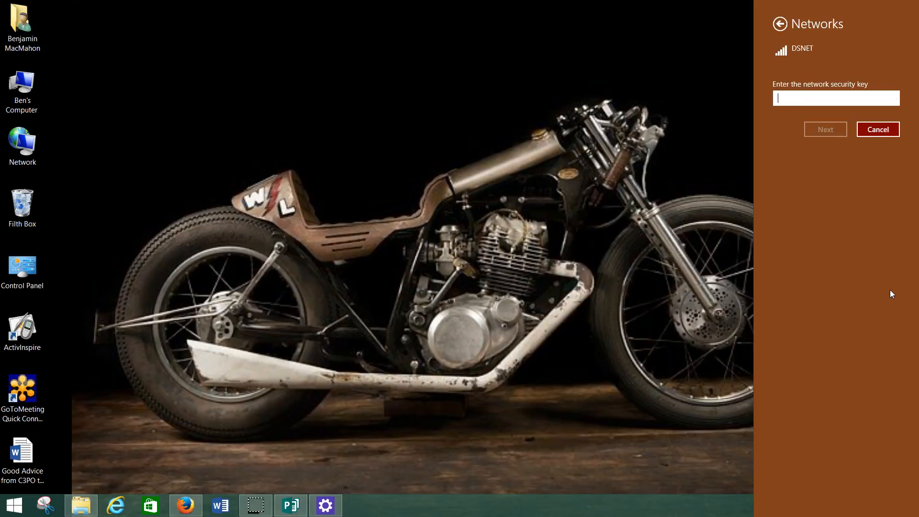
{"action": "type", "text": "•"}
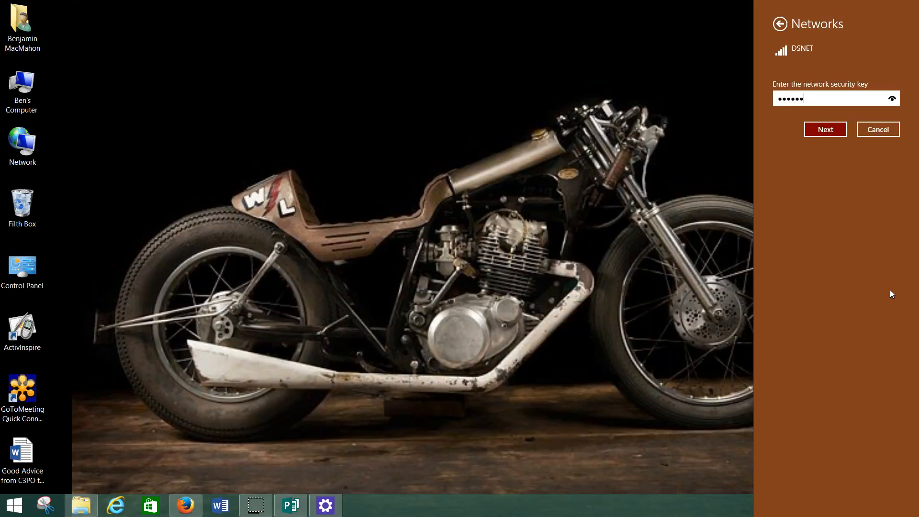
{"action": "type", "text": "••"}
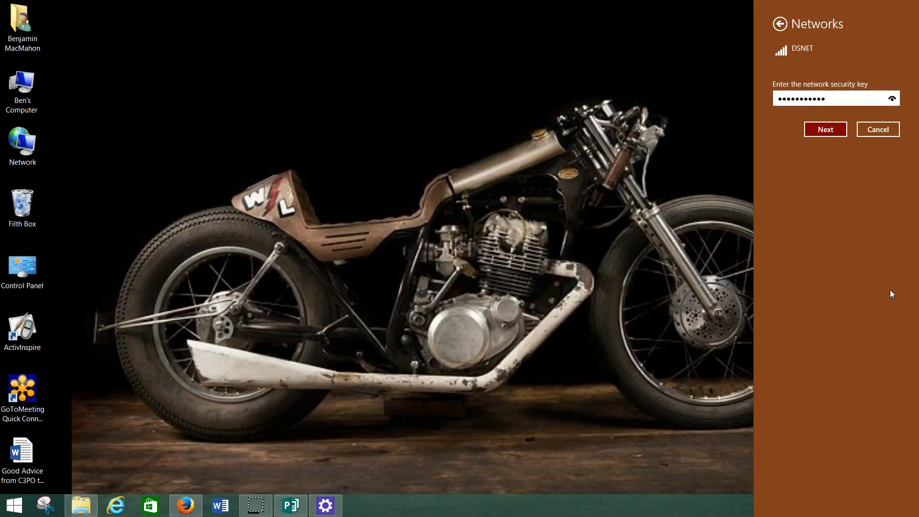
Submit the DSNET key and answer No to finding PCs and devices
{"action": "left_click", "coordinate": [825, 128]}
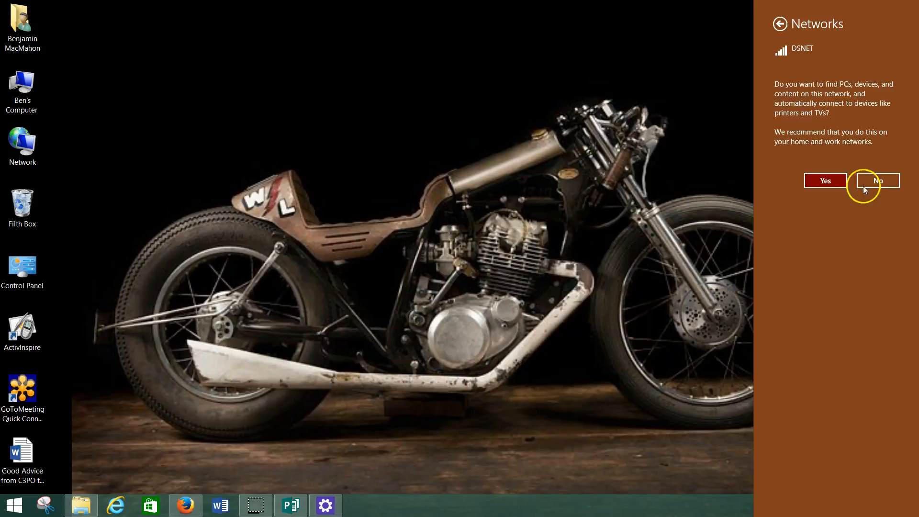
{"action": "mouse_move", "coordinate": [800, 95]}
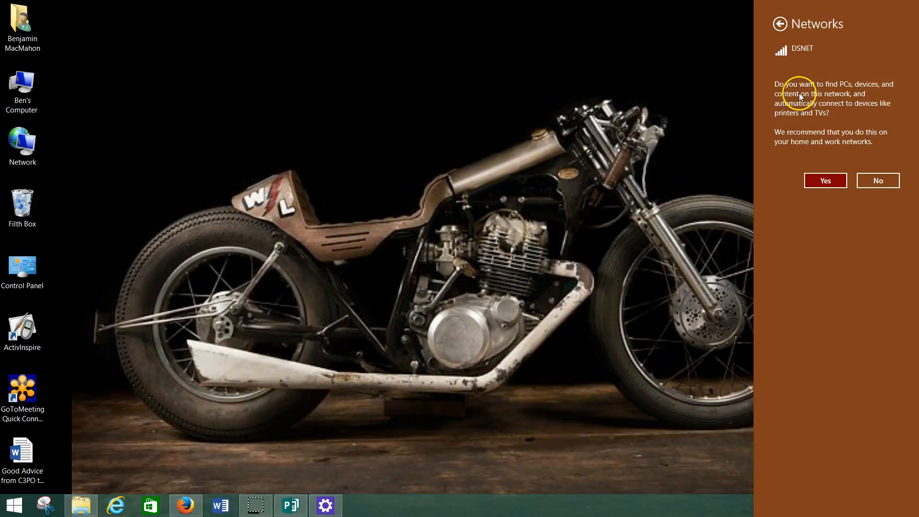
{"action": "mouse_move", "coordinate": [824, 113]}
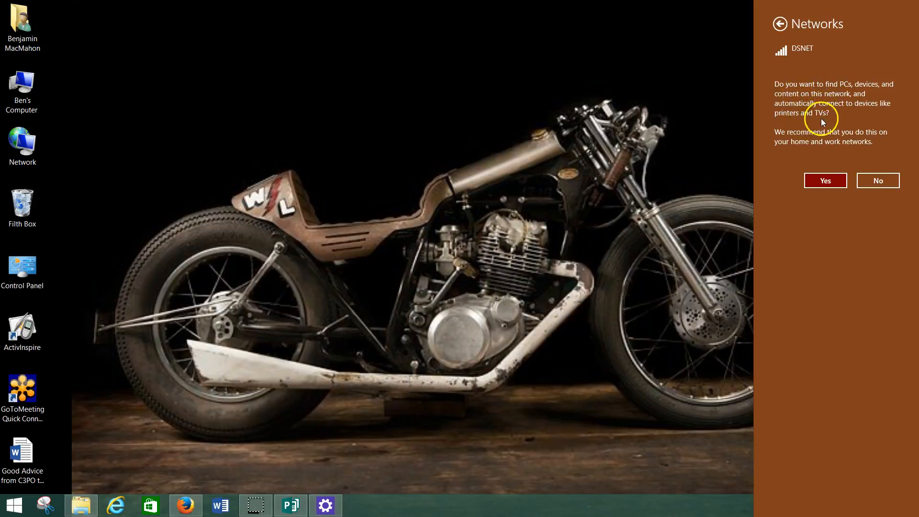
{"action": "mouse_move", "coordinate": [823, 122]}
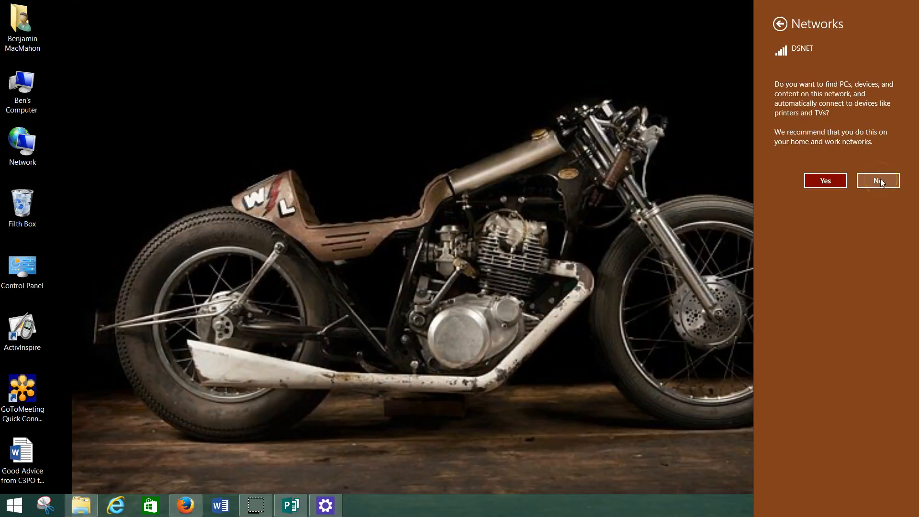
{"action": "left_click", "coordinate": [878, 180]}
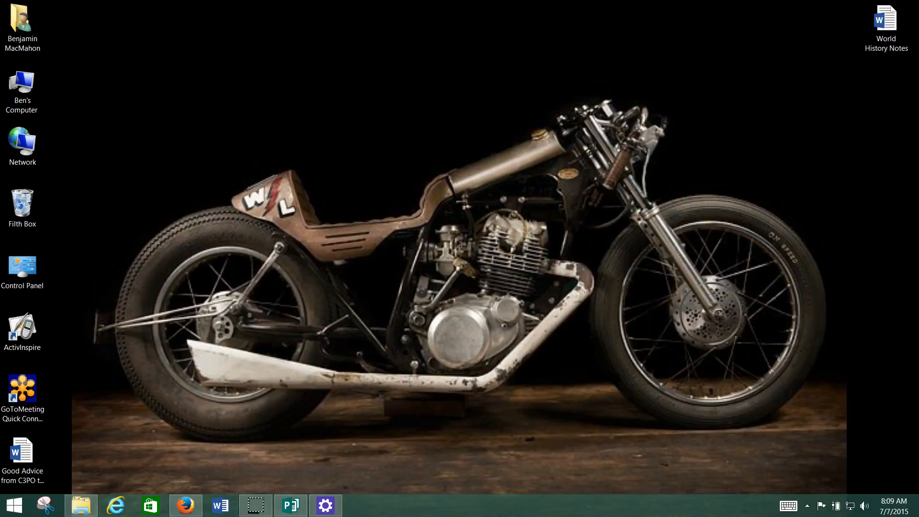
Reopen Settings and the Networks list to confirm DSNET shows Connected
{"action": "left_click", "coordinate": [324, 504]}
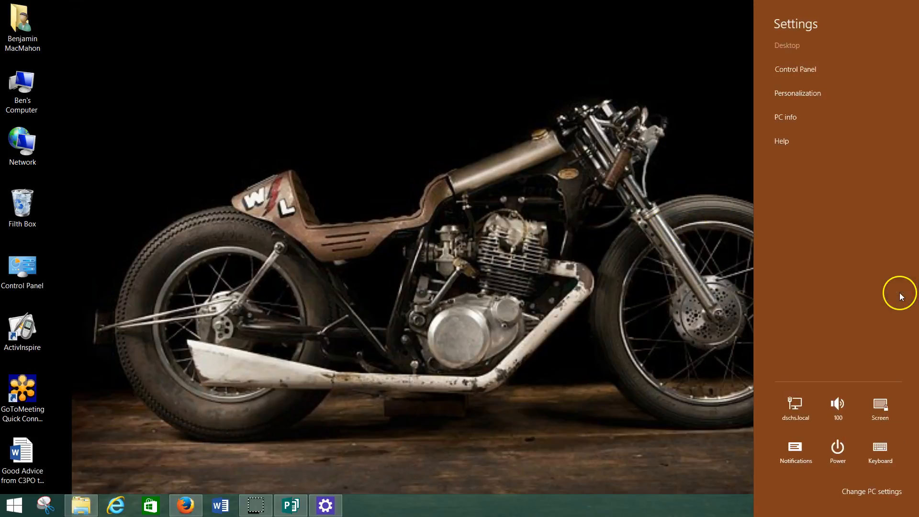
{"action": "mouse_move", "coordinate": [794, 408]}
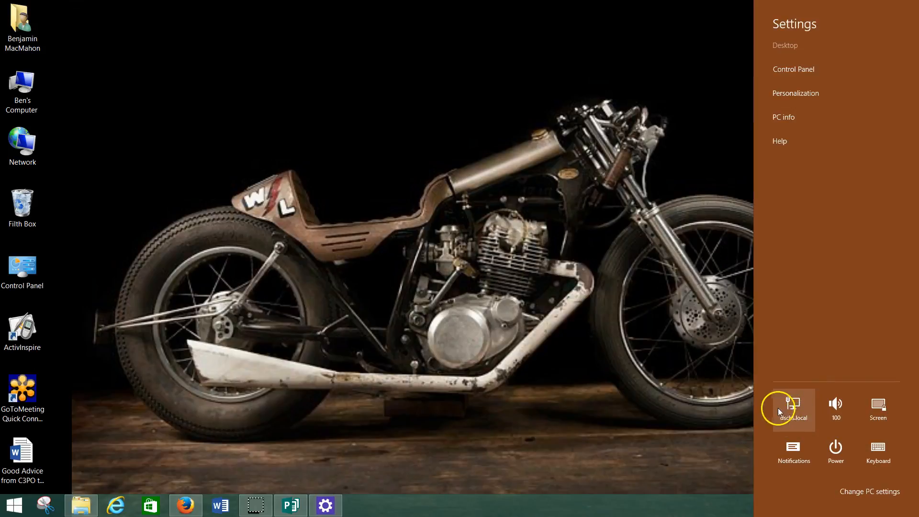
{"action": "left_click", "coordinate": [793, 410]}
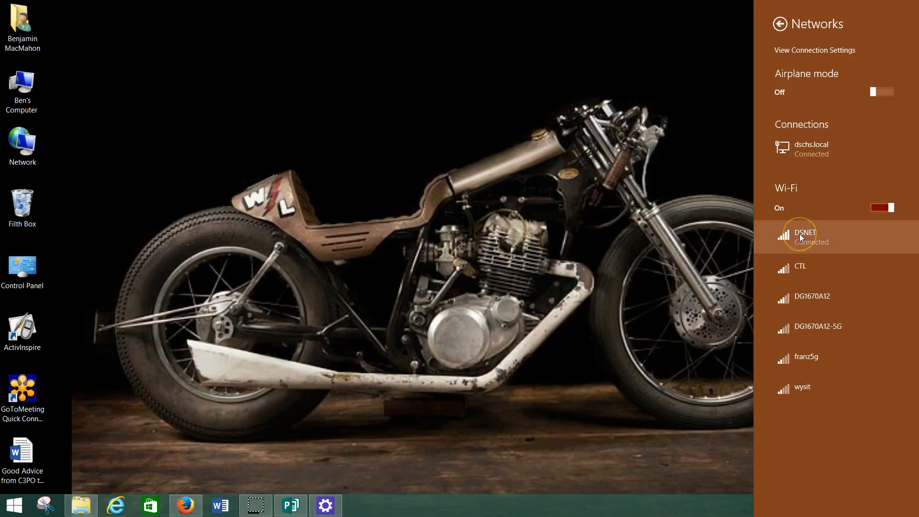
{"action": "mouse_move", "coordinate": [801, 237]}
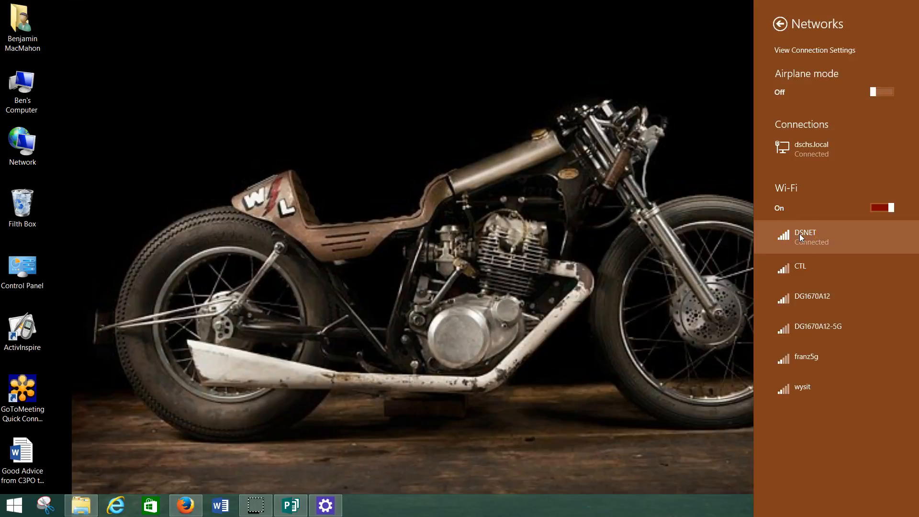
{"action": "mouse_move", "coordinate": [797, 149]}
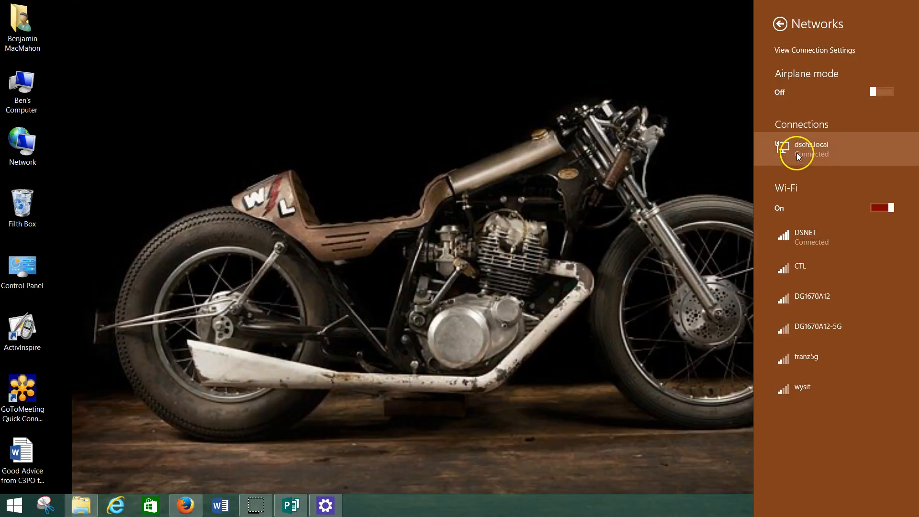